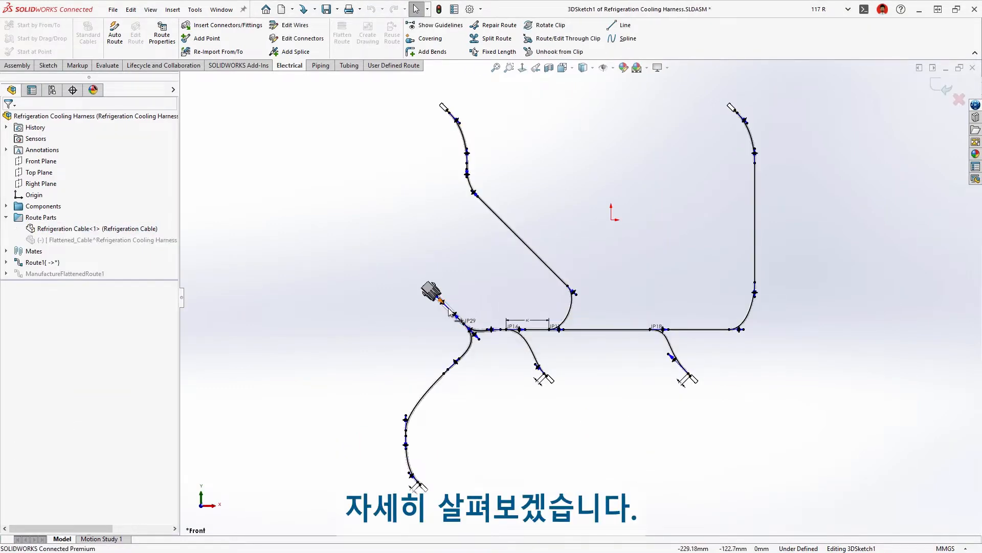
- Review route segment 11's wire list and show its wire cross section
left_click(448, 304)
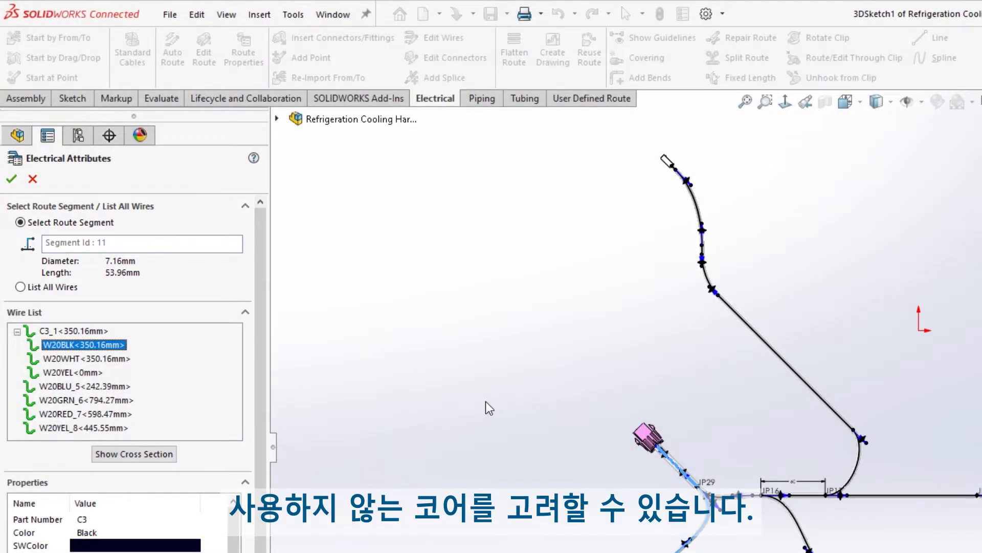
left_click(133, 454)
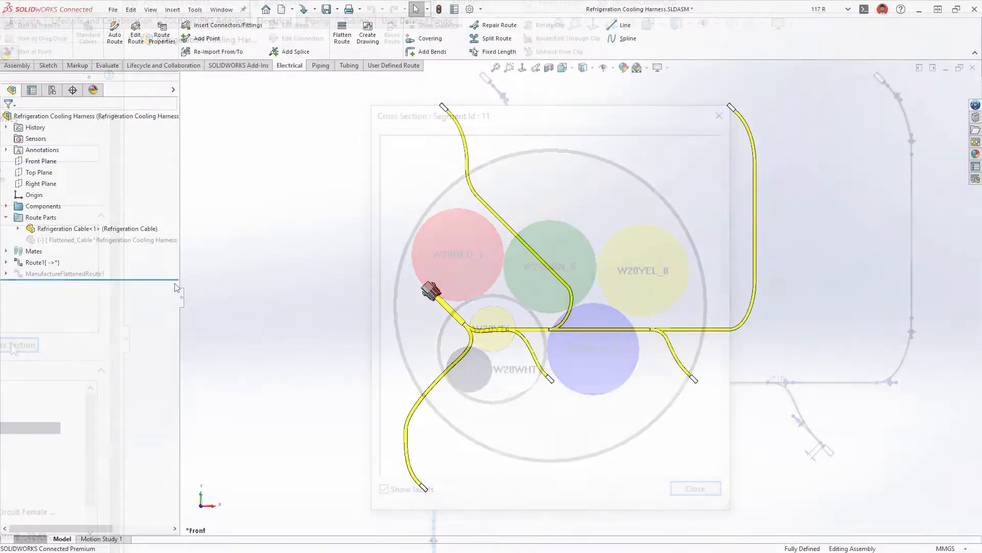
- Create a drawing of the flattened harness with the default drawing options
left_click(695, 488)
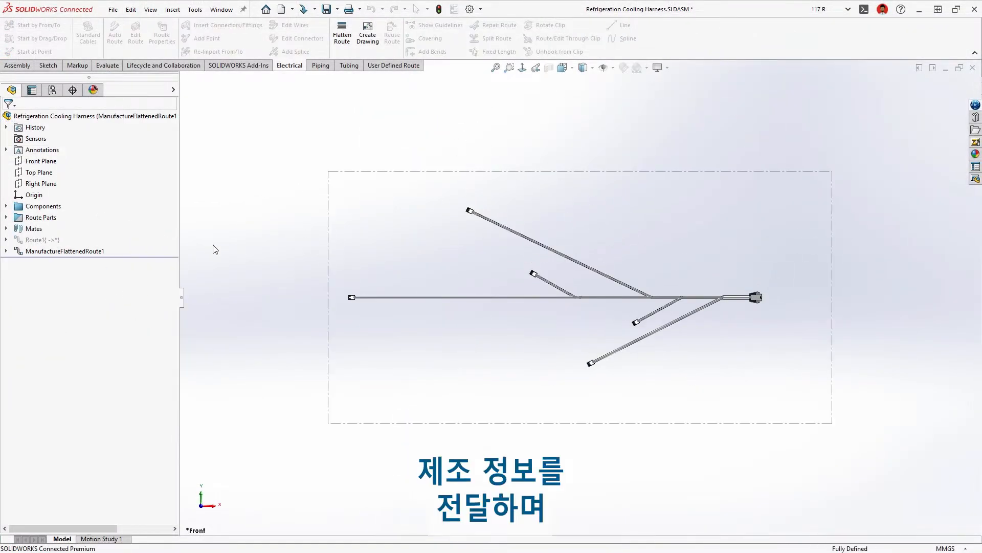
left_click(368, 33)
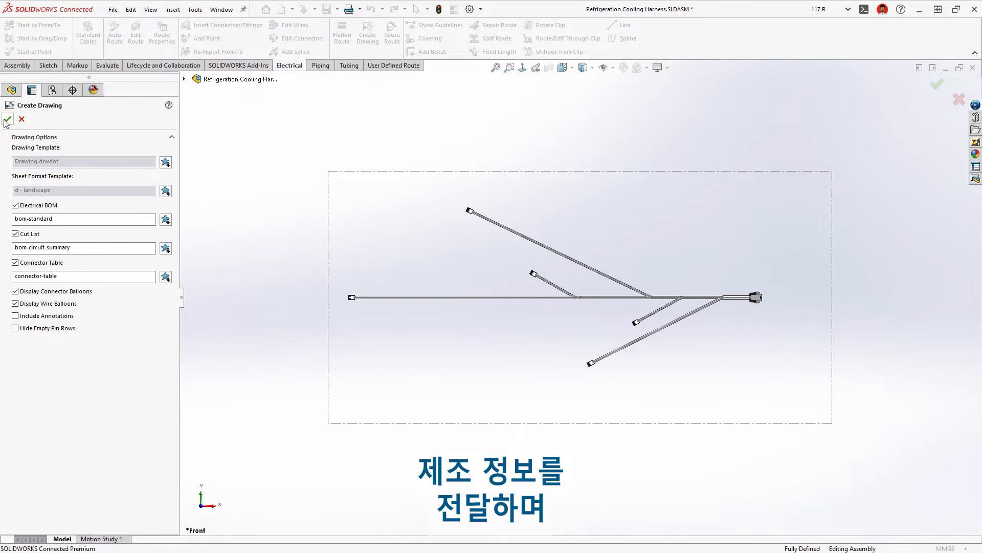
left_click(8, 119)
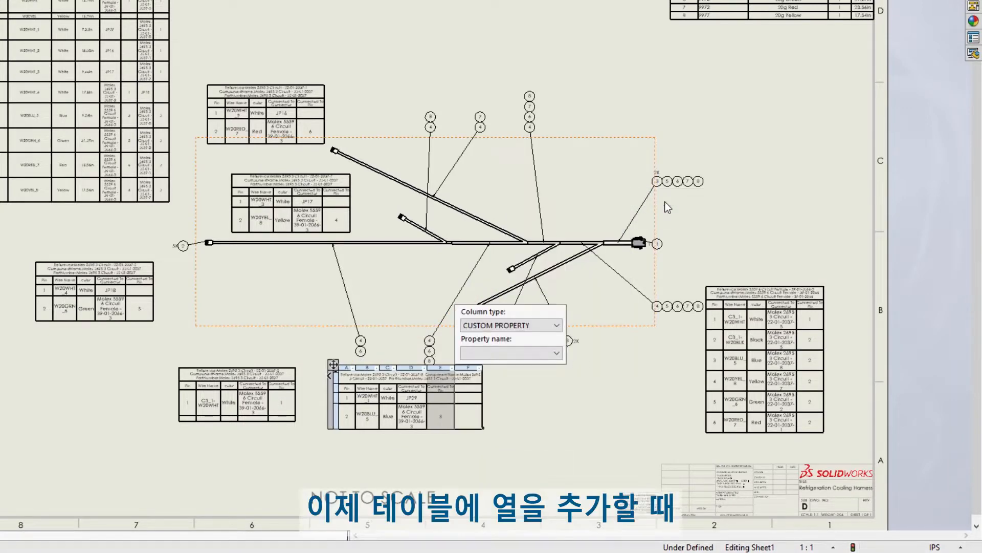
- Add an OD ROUTE PROPERTY column to the connector tables, updating all tables
left_click(553, 325)
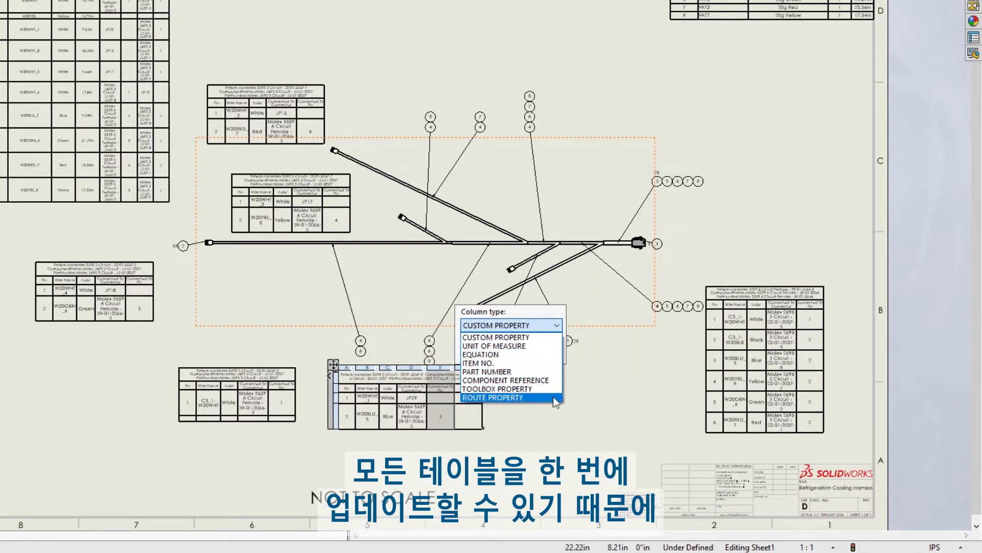
left_click(494, 398)
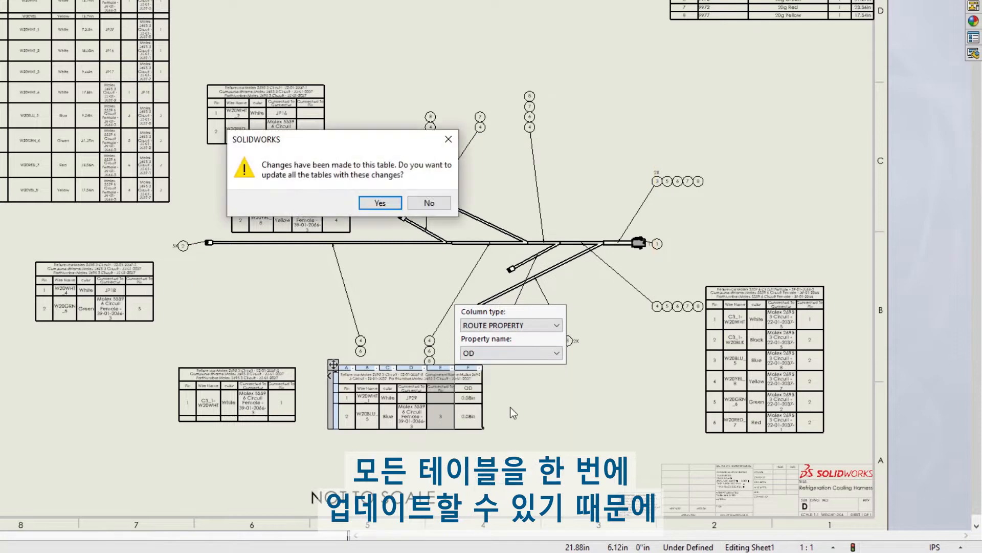
left_click(380, 203)
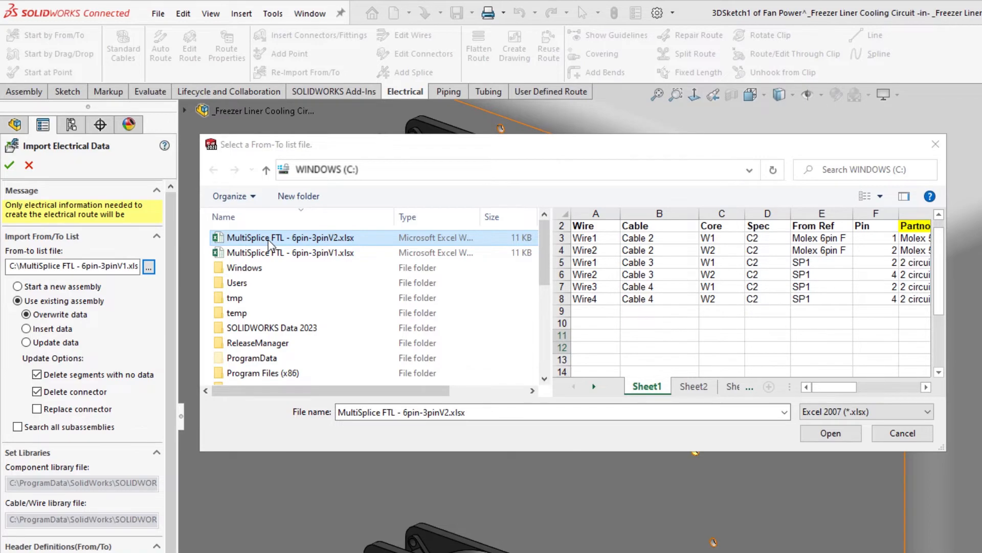
- Import MultiSplice FTL - 6pin-3pinV2.xlsx, insert its components and show Auto Route guidelines
left_click(830, 432)
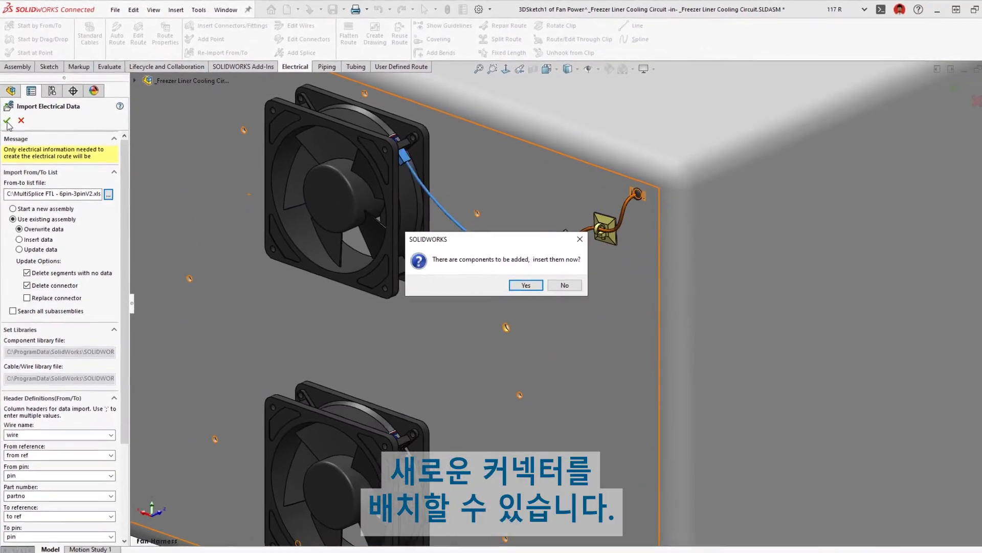
left_click(524, 286)
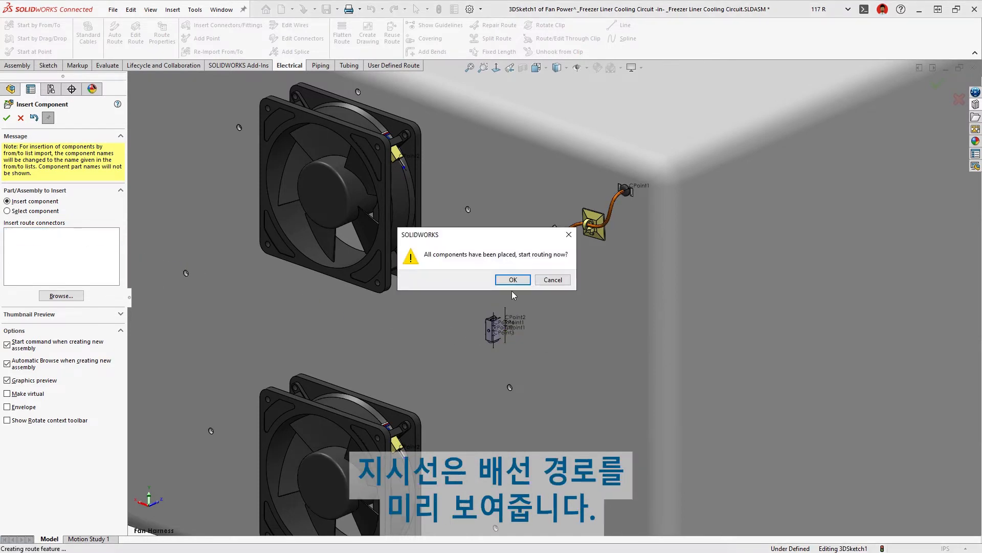
left_click(513, 280)
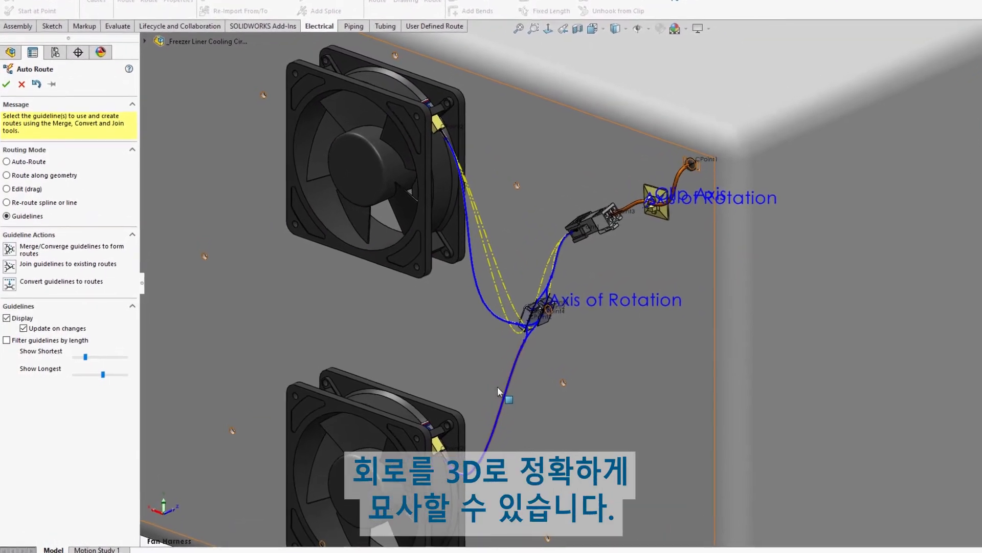
left_click(6, 84)
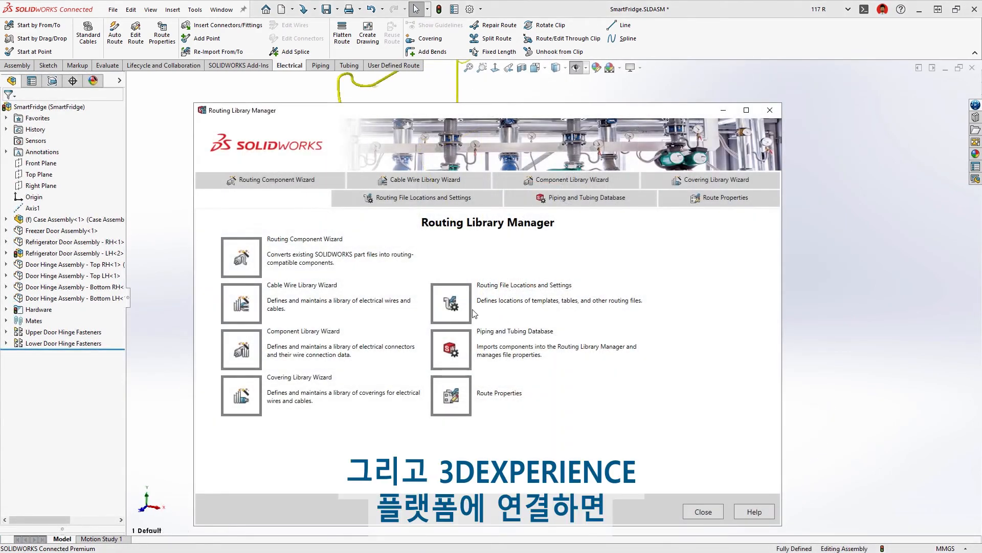
- Batch-save the routing library to the Routing Library bookmark on 3DEXPERIENCE
left_click(425, 198)
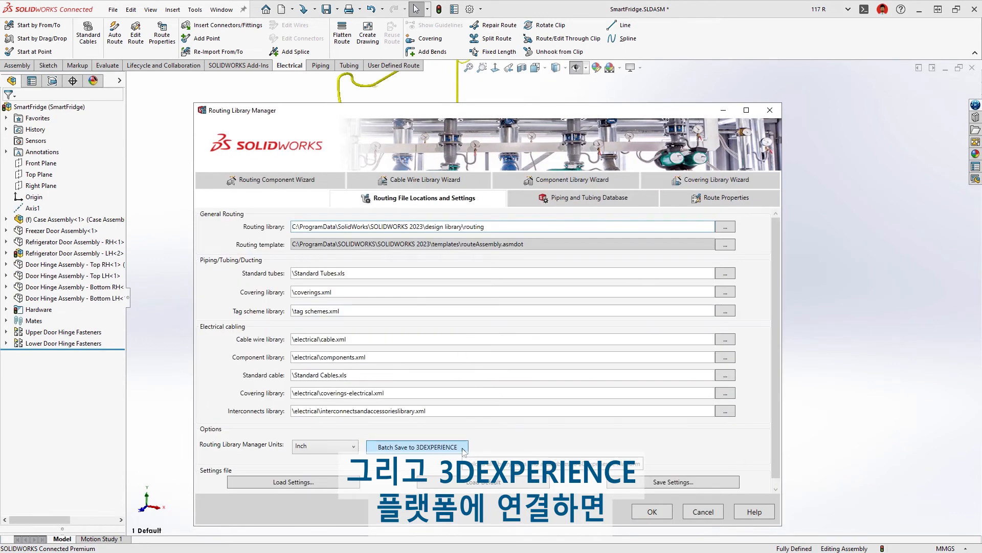
left_click(417, 447)
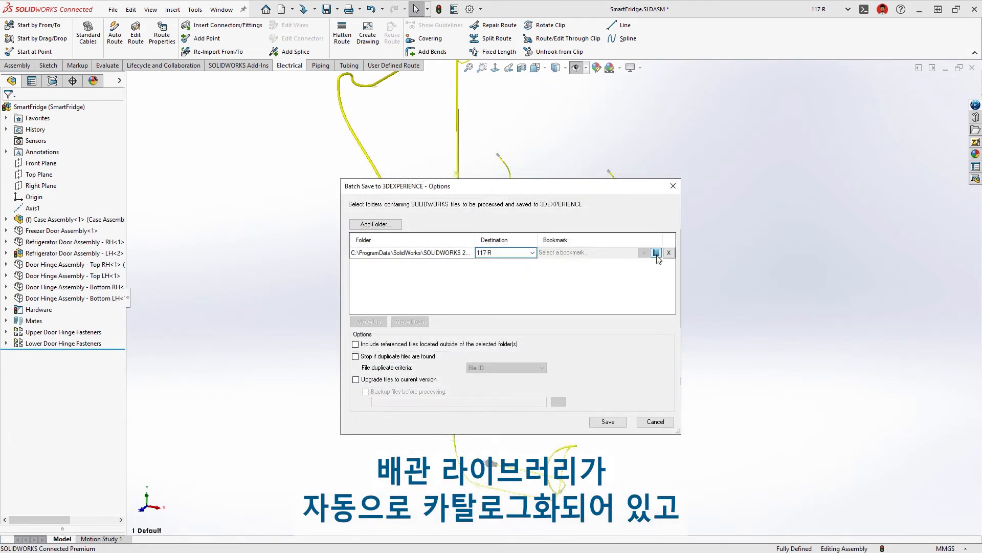
left_click(656, 252)
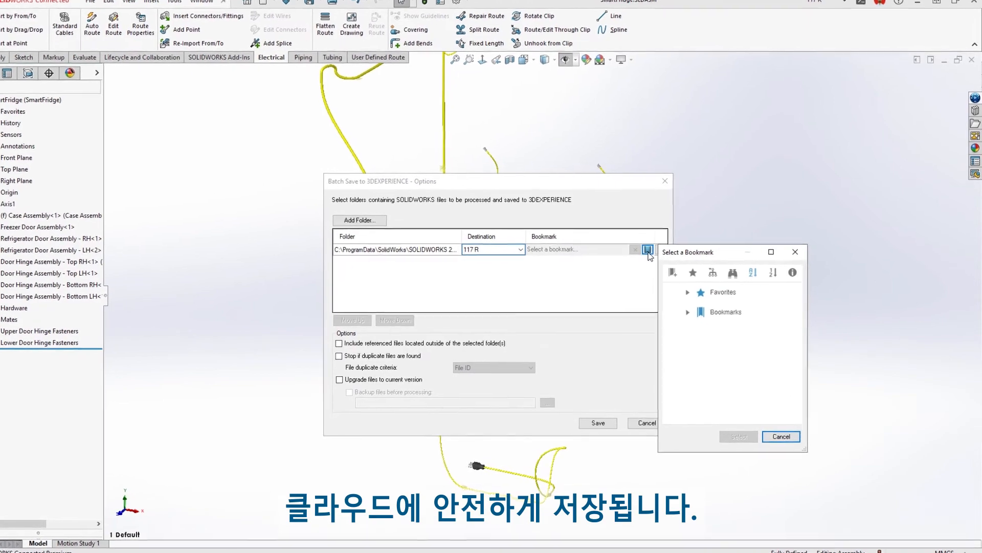
left_click(687, 292)
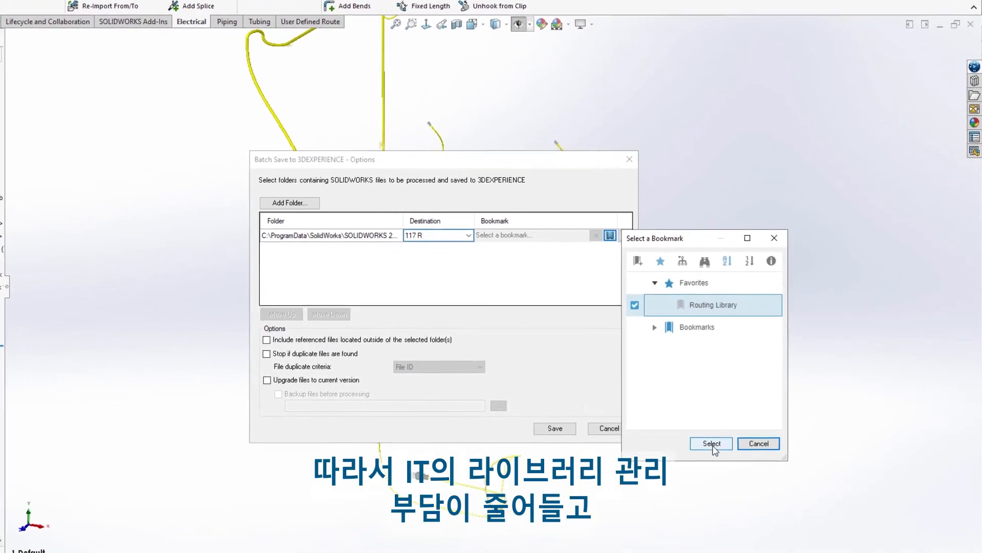
left_click(712, 443)
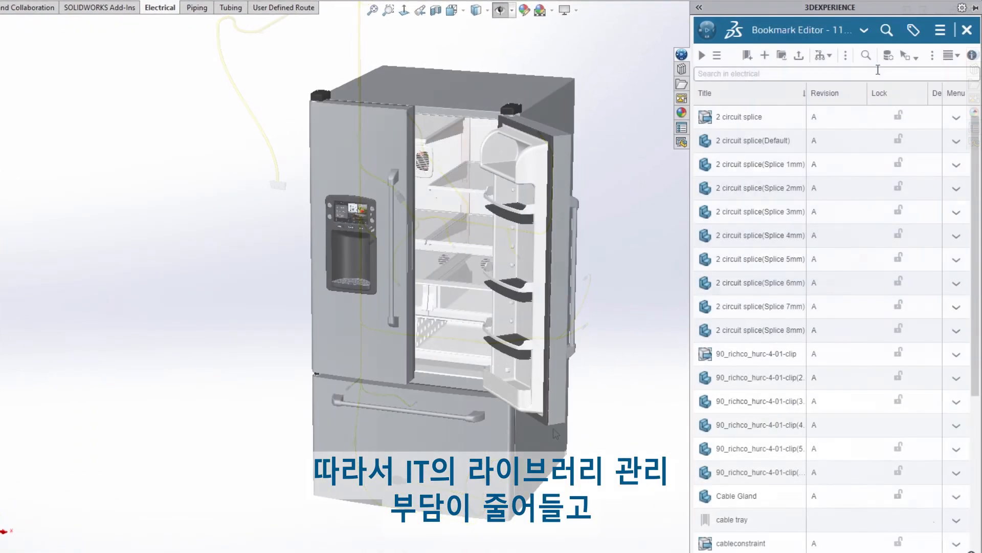